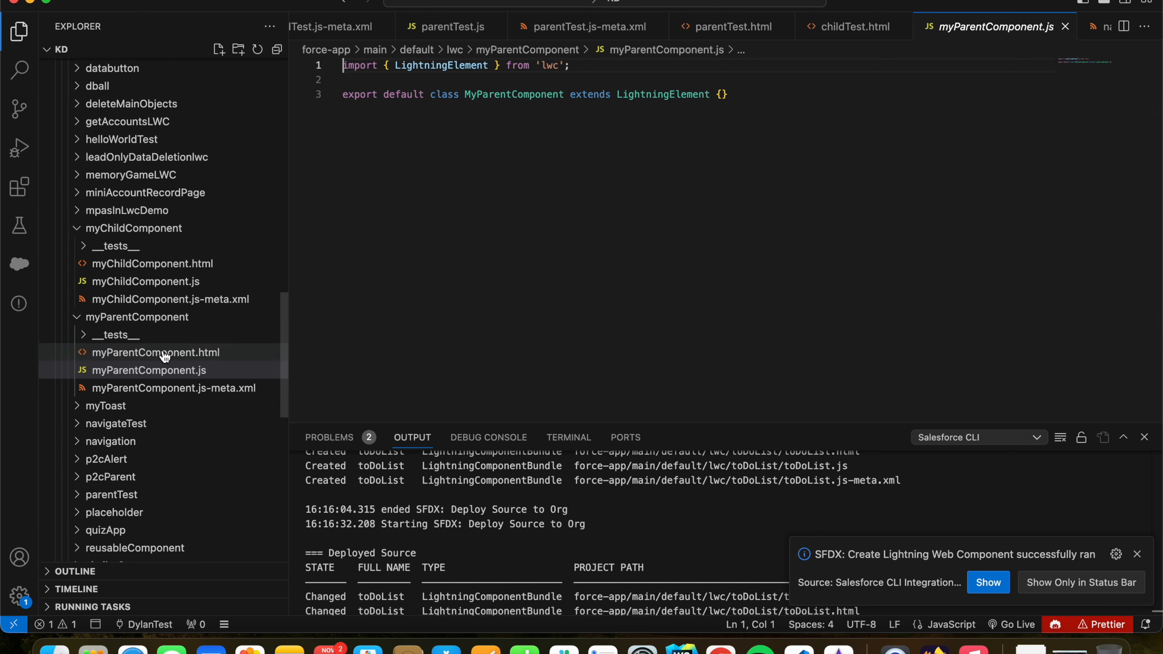
# Set isExposed to true and add a lightning__AppPage target in myChildComponent js-meta.xml.
pyautogui.click(137, 316)
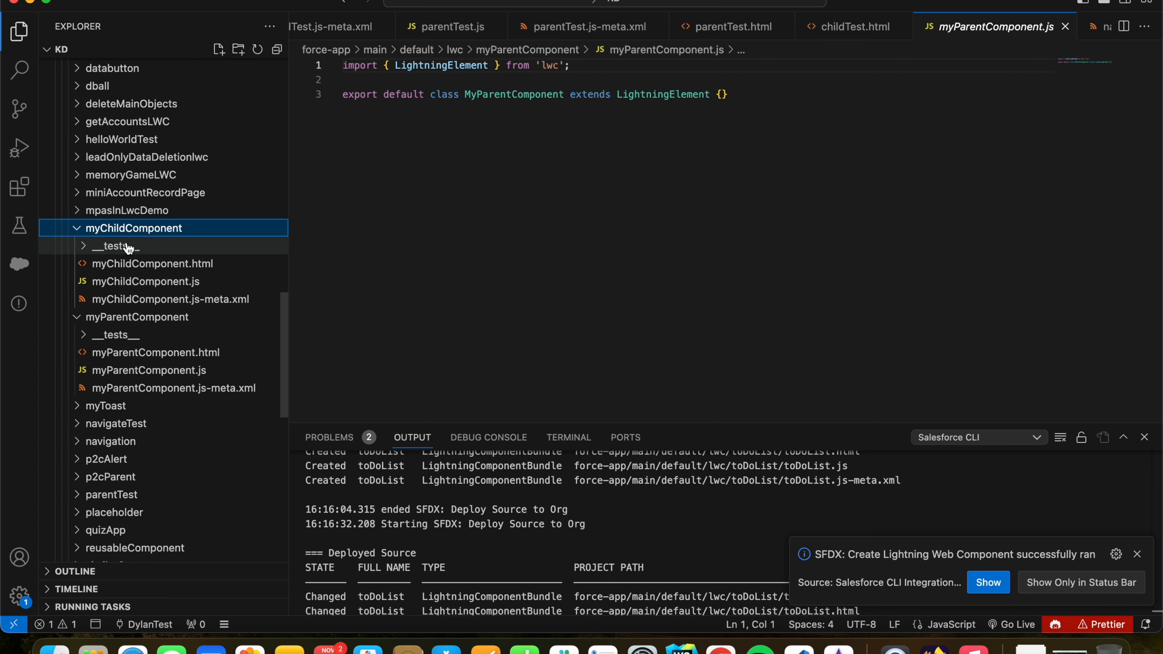
pyautogui.click(172, 299)
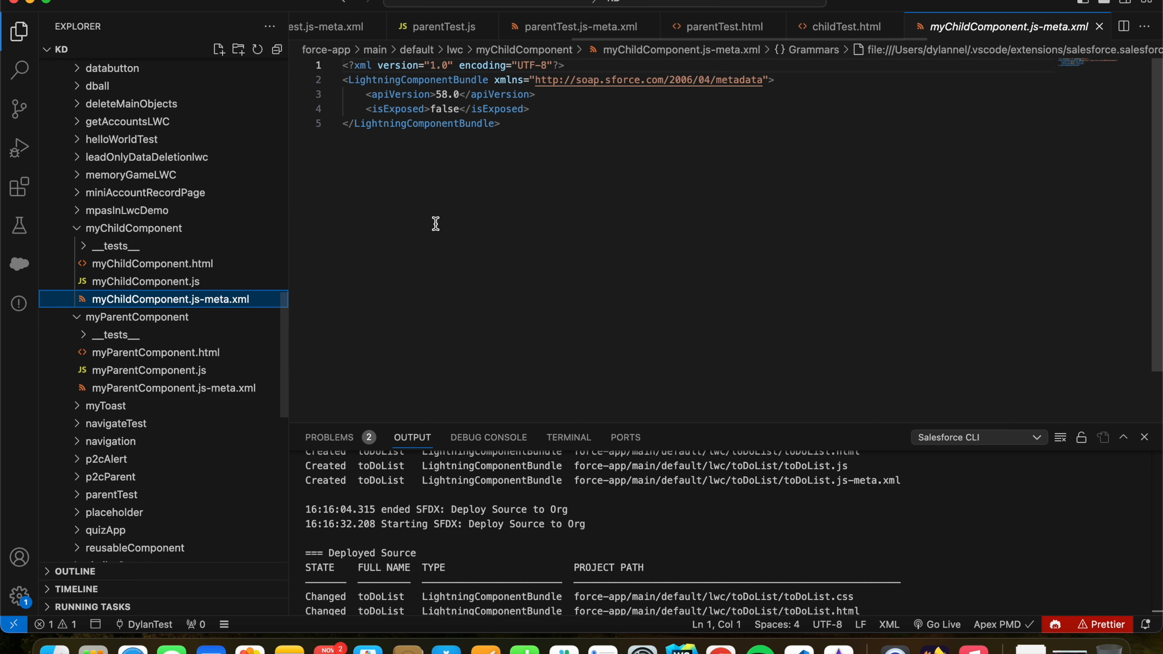
pyautogui.write('true')
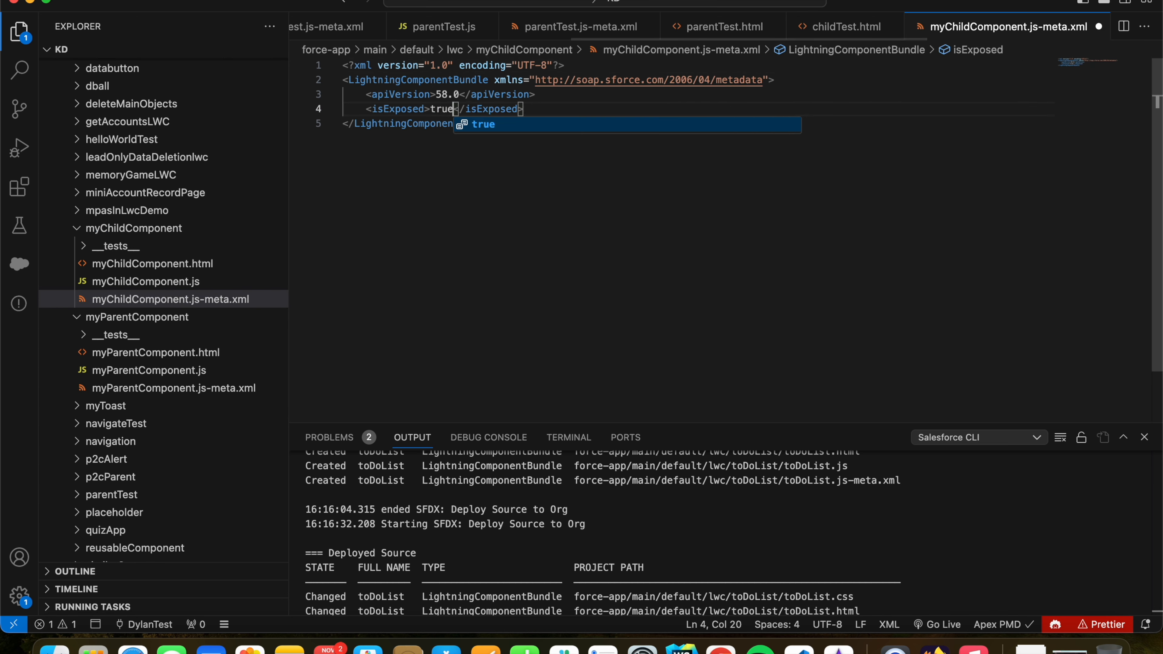
pyautogui.click(532, 109)
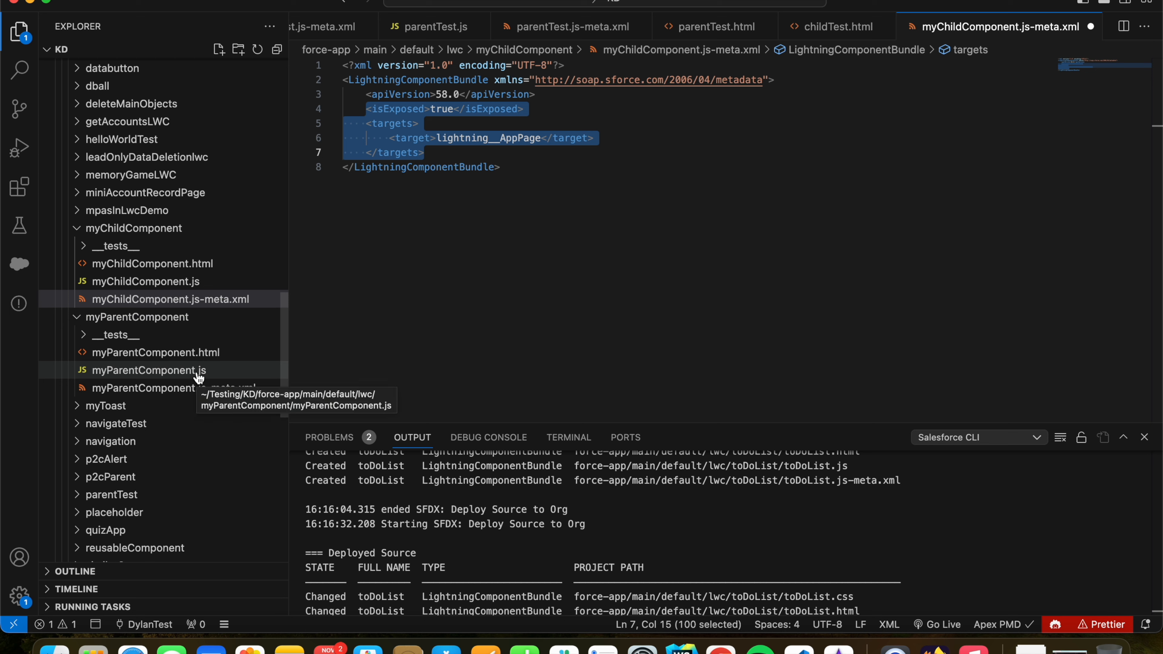
pyautogui.moveTo(184, 393)
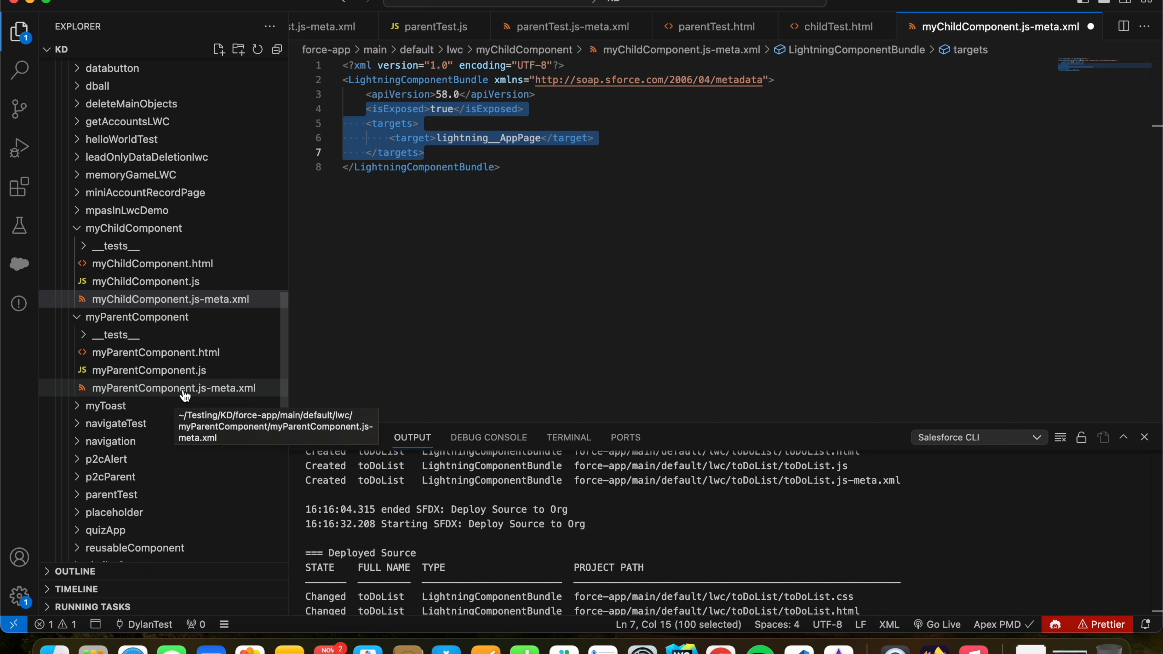
# Apply the same exposure and lightning__AppPage target to myParentComponent js-meta.xml and save.
pyautogui.click(175, 388)
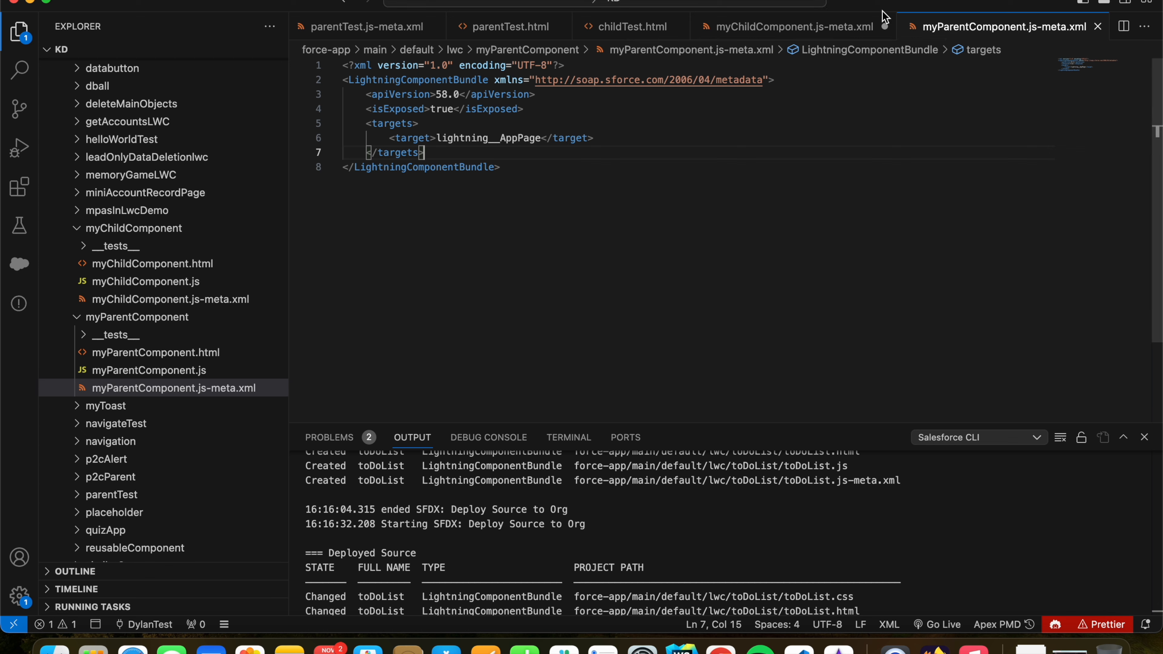
pyautogui.click(790, 26)
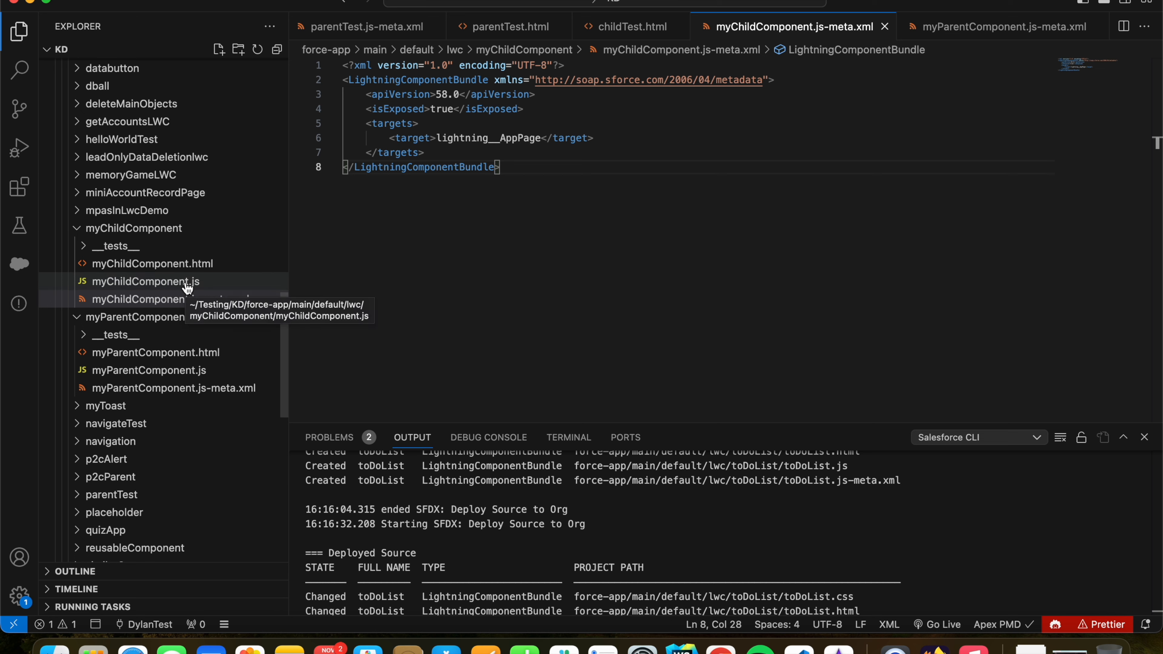
# Declare a message property in myChildComponent.js and add api to the lwc import.
pyautogui.click(145, 281)
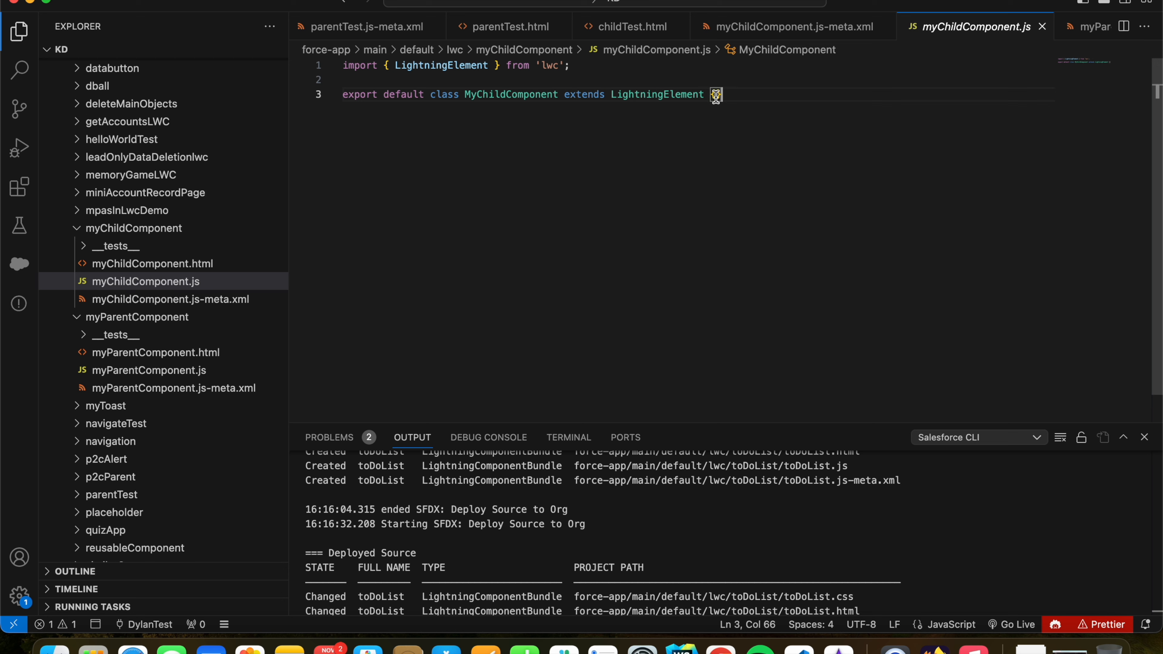
pyautogui.write('{')
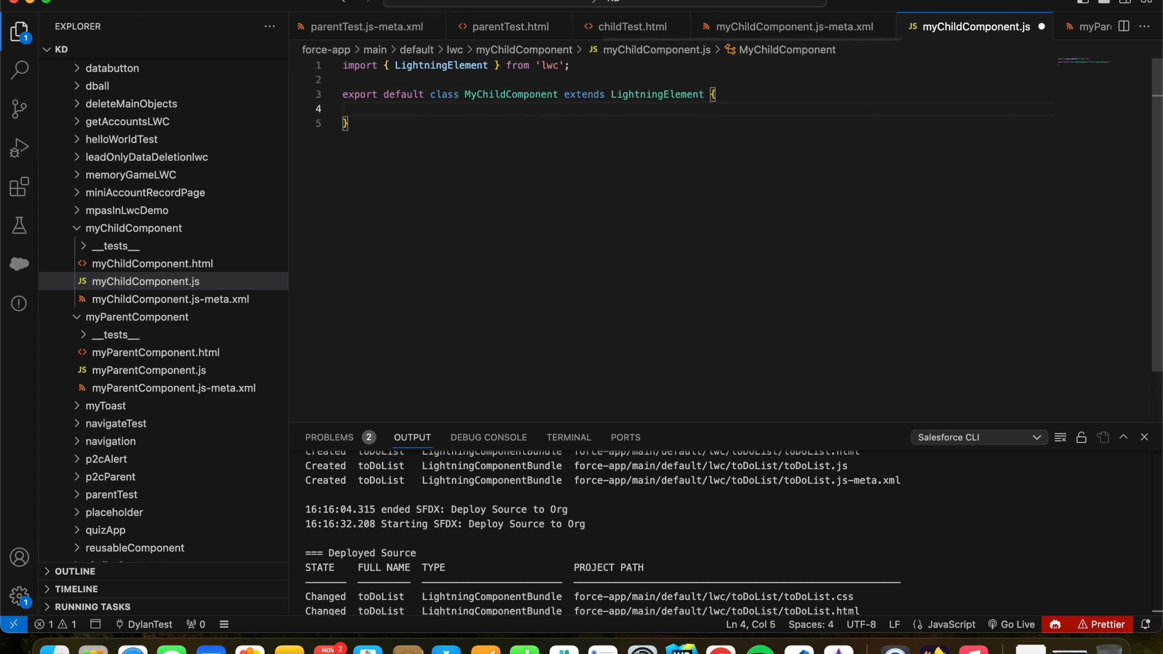
pyautogui.write('message')
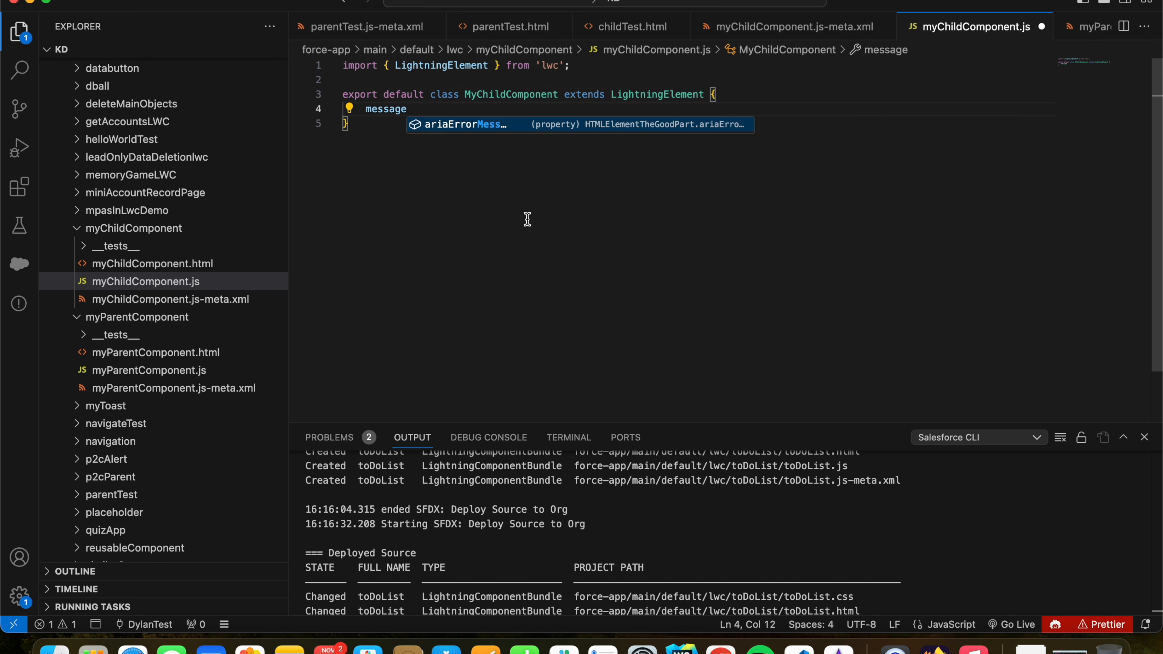
pyautogui.doubleClick(386, 109)
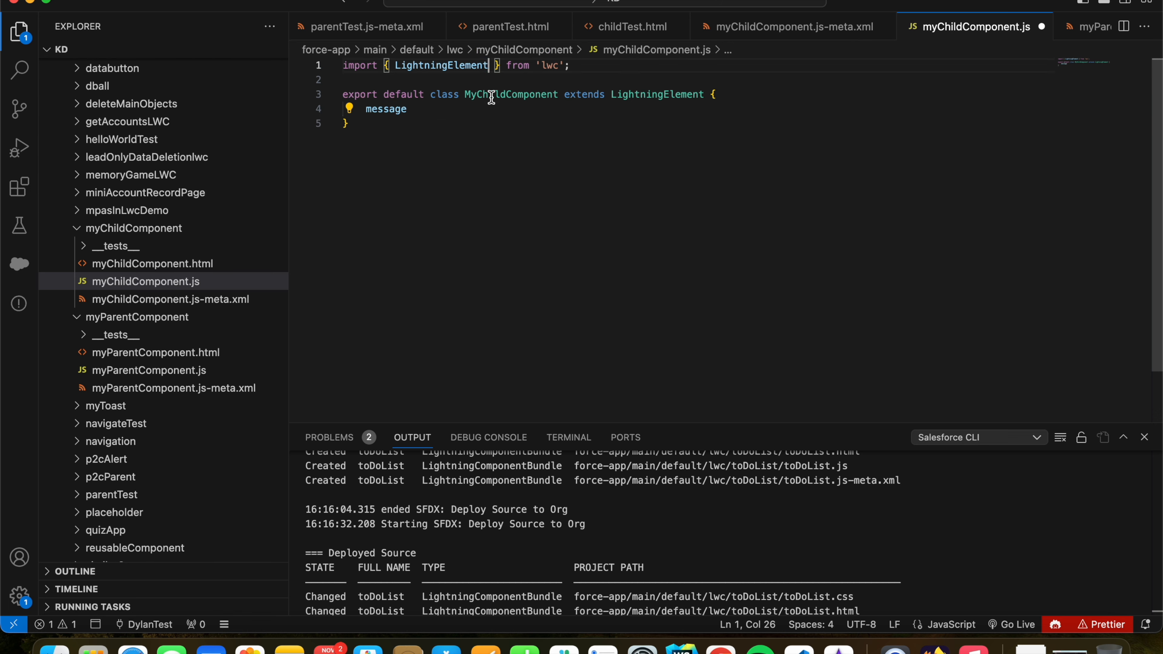
pyautogui.write(',')
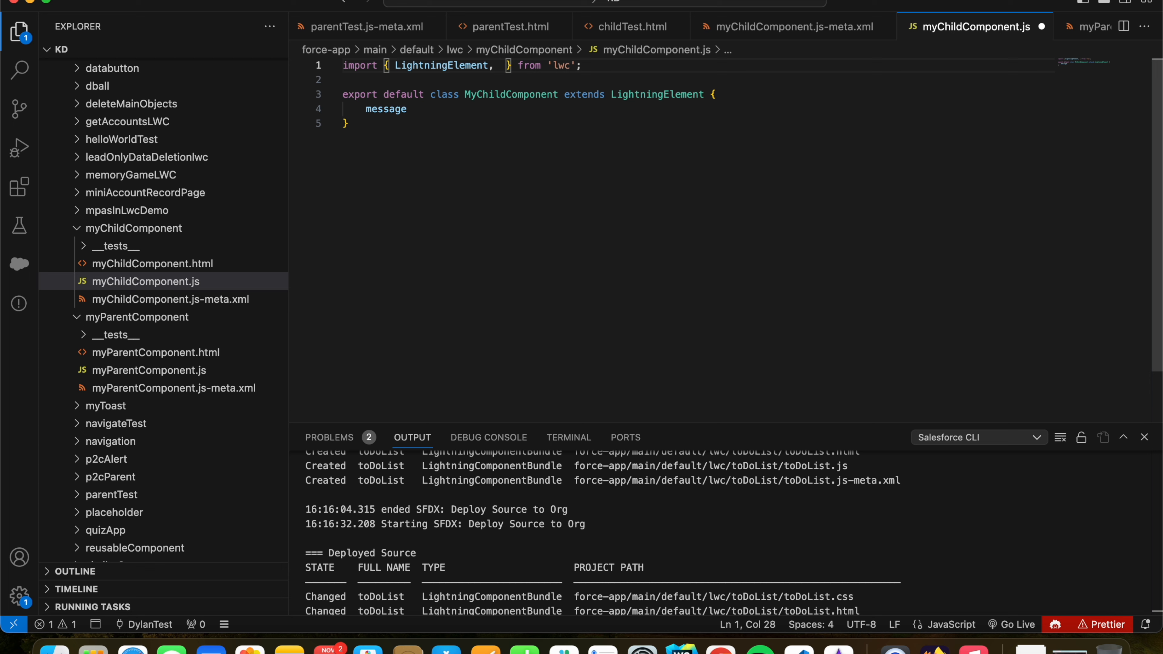
pyautogui.write('api')
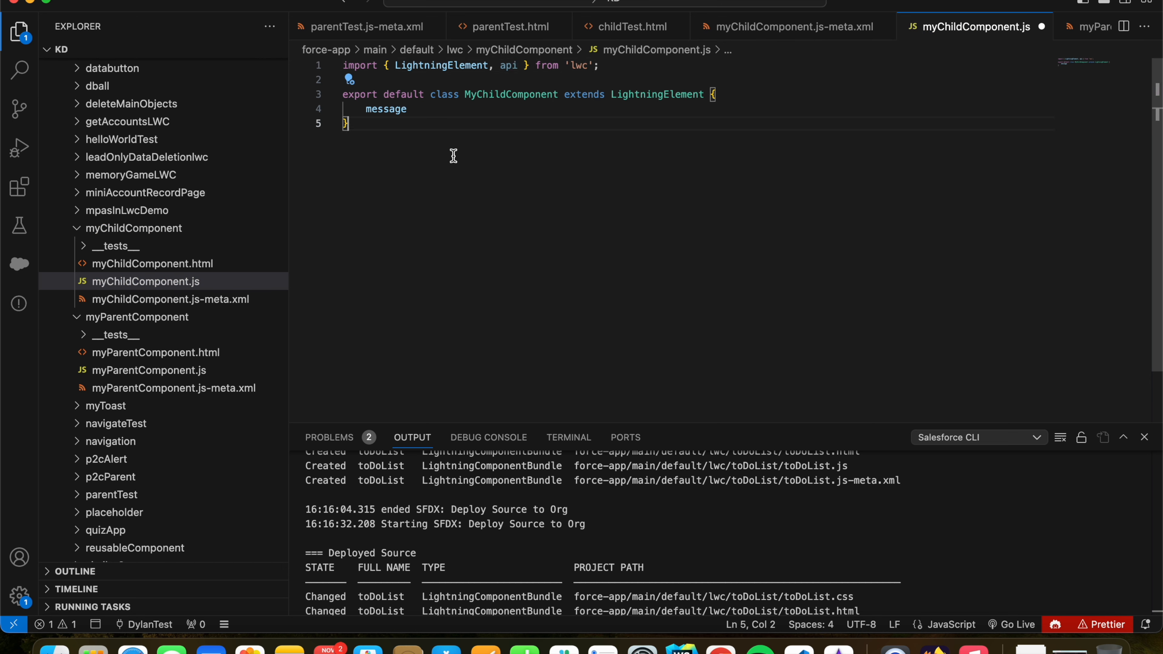
pyautogui.doubleClick(385, 109)
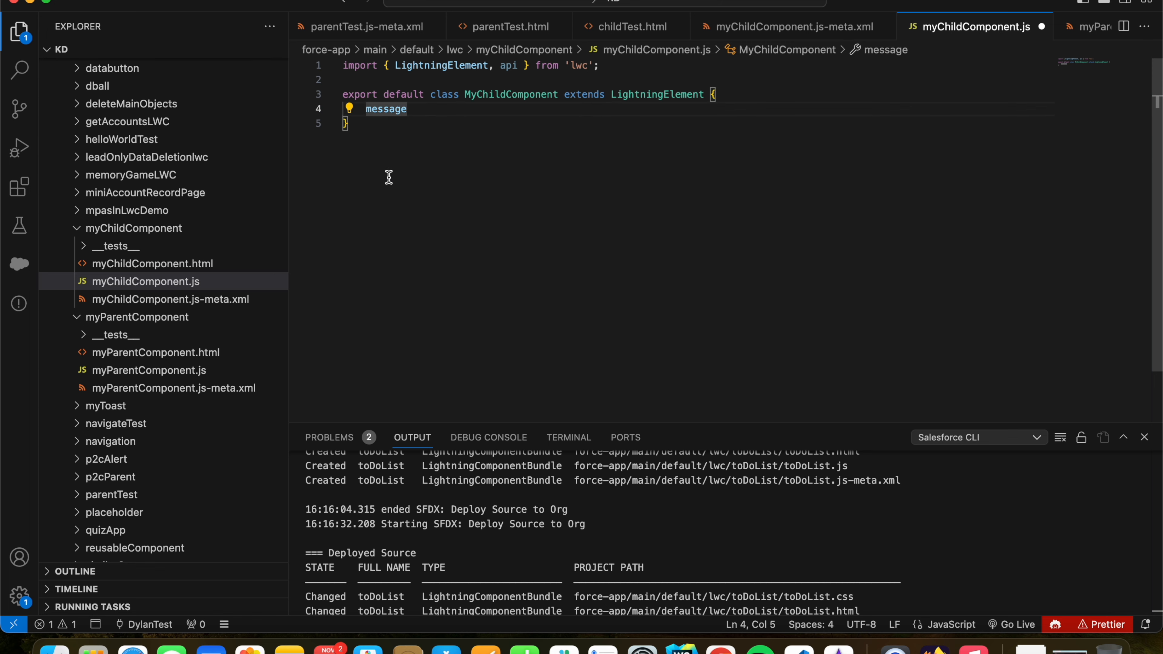
pyautogui.write('@api')
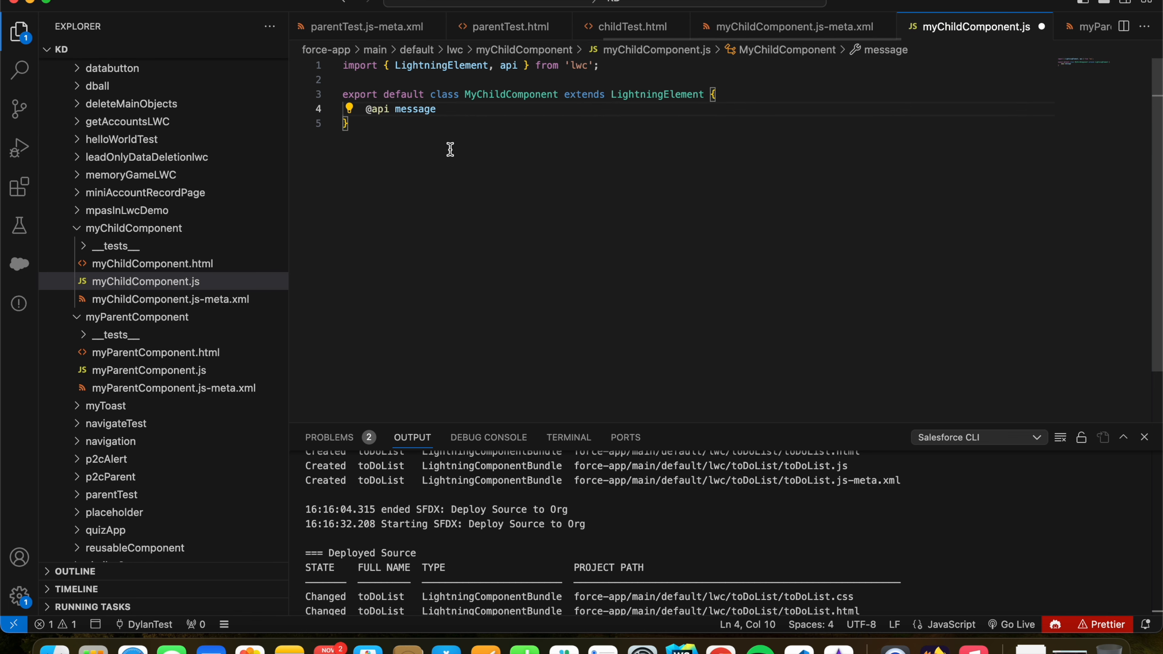
pyautogui.doubleClick(414, 109)
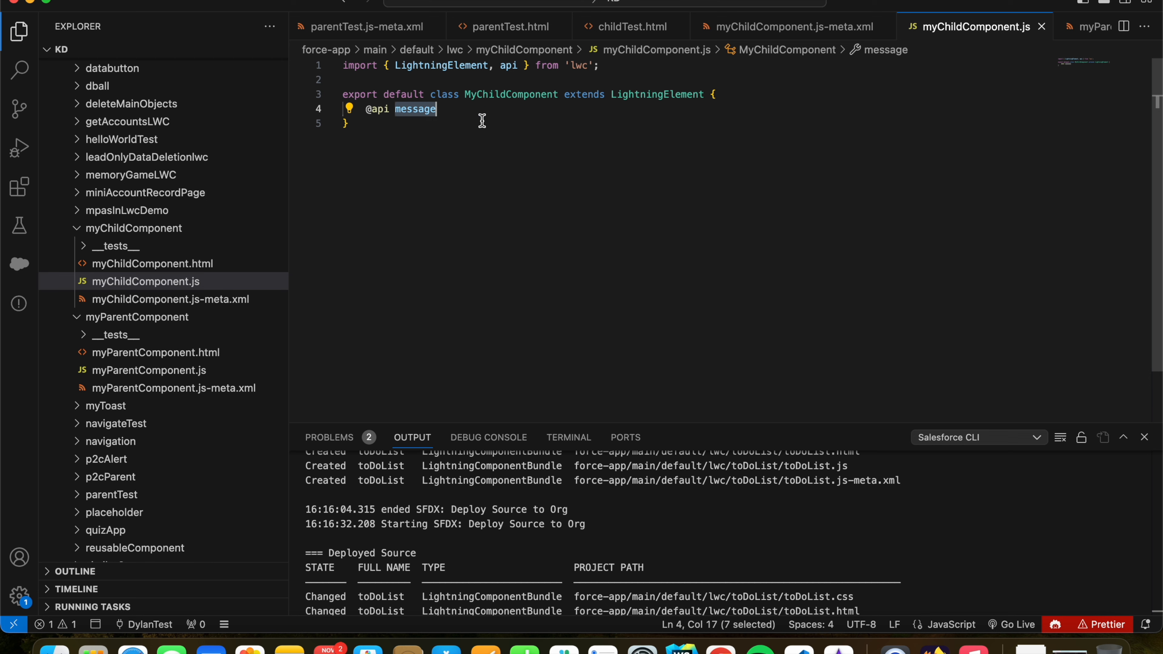
pyautogui.click(152, 263)
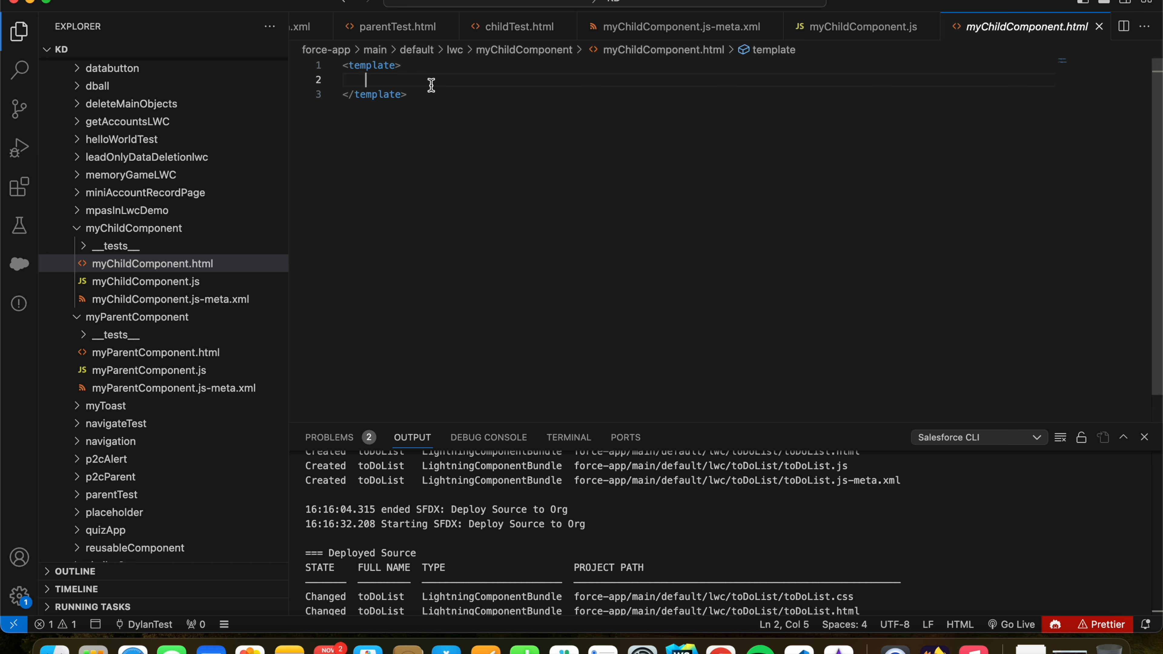
# Add <p>{message}</p> inside the myChildComponent.html template and save.
pyautogui.write('<p></p>')
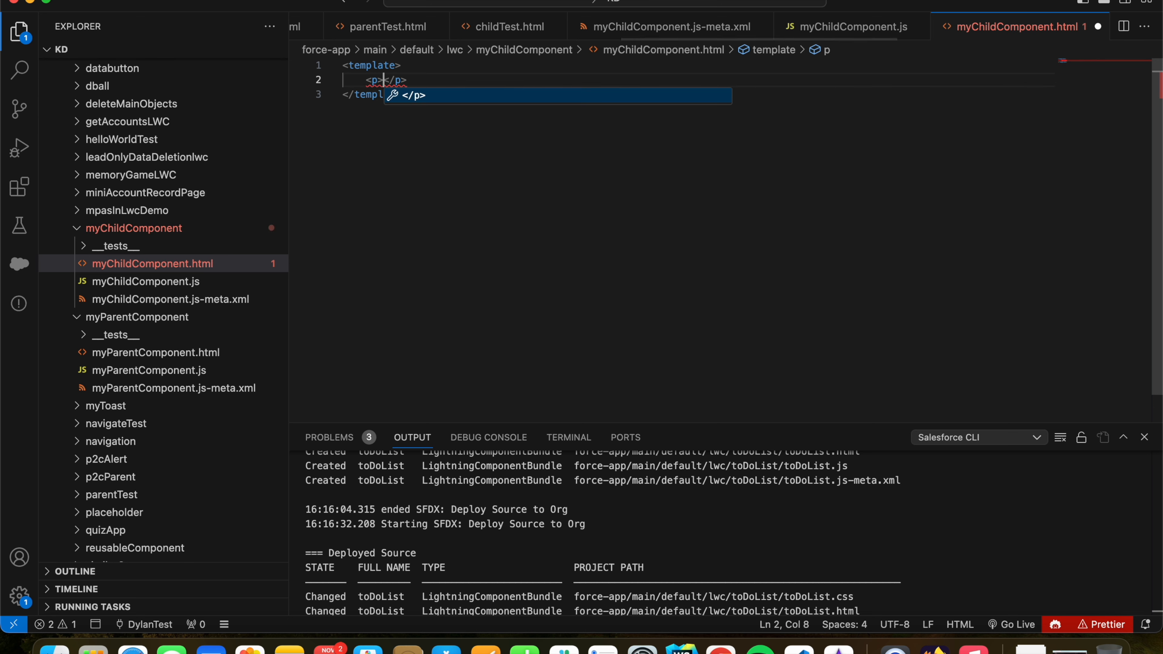
pyautogui.write('{}')
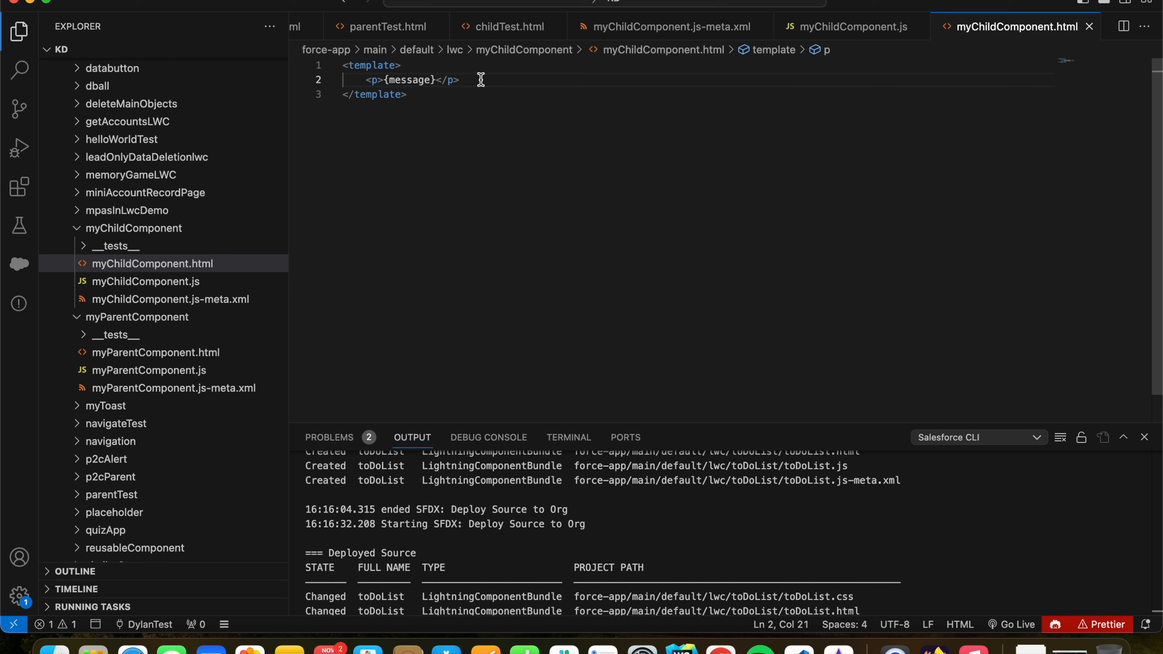
pyautogui.click(146, 281)
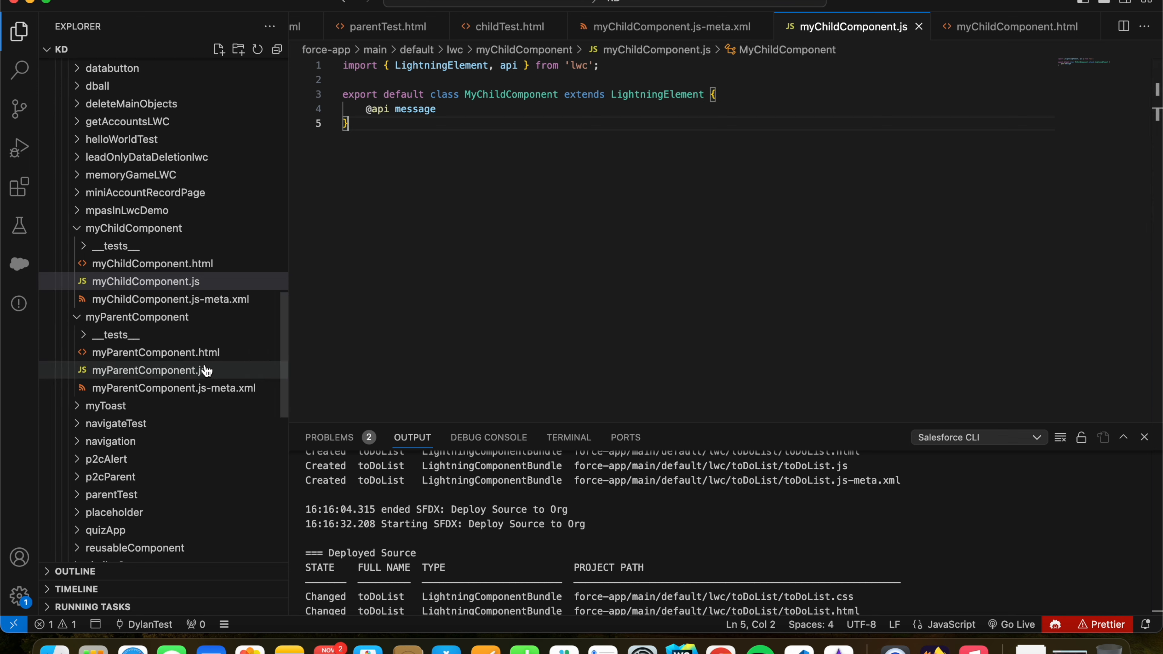
pyautogui.moveTo(156, 353)
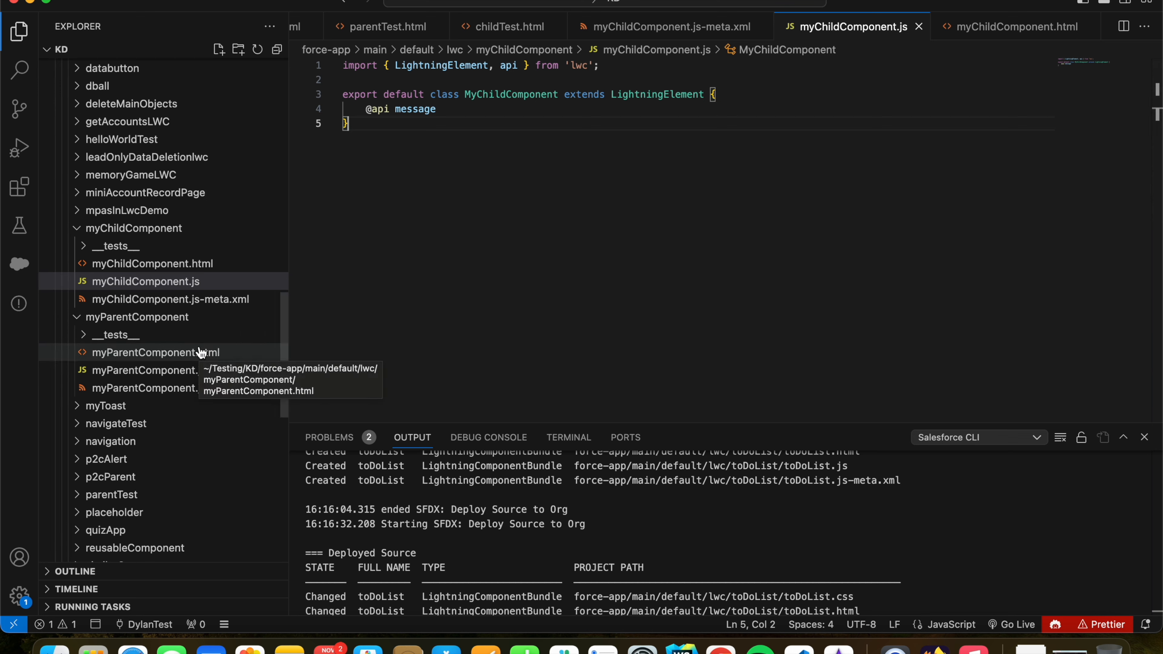
pyautogui.click(156, 351)
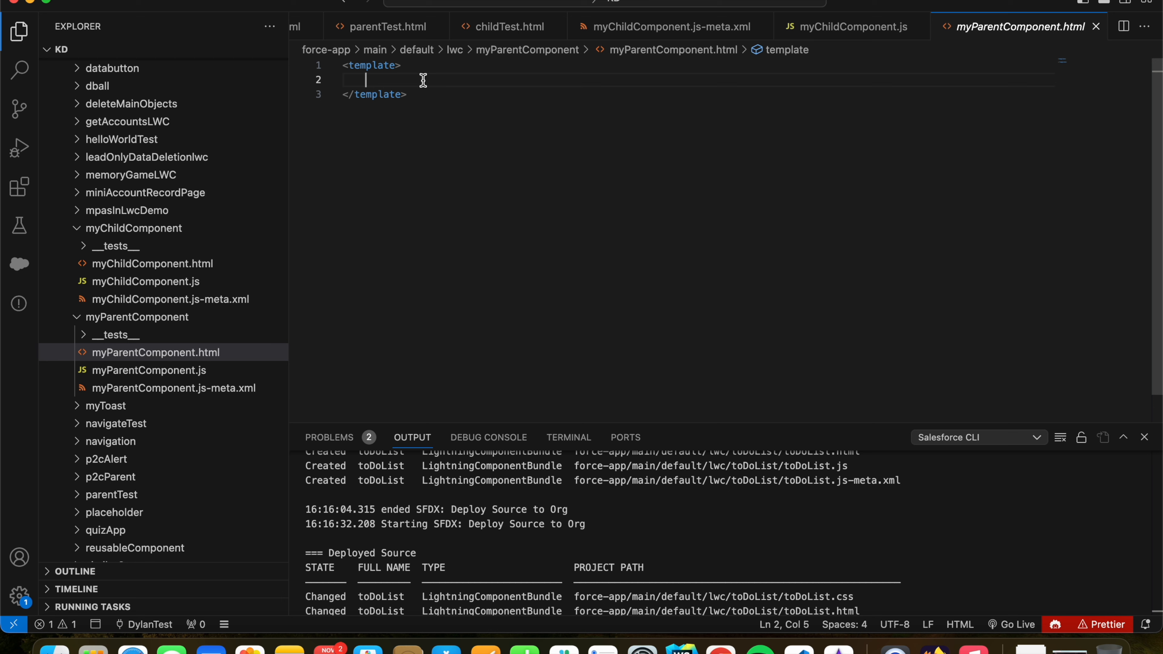
# Add a <c-my-child-component></c-my-child-component> tag inside the myParentComponent.html template.
pyautogui.write('<')
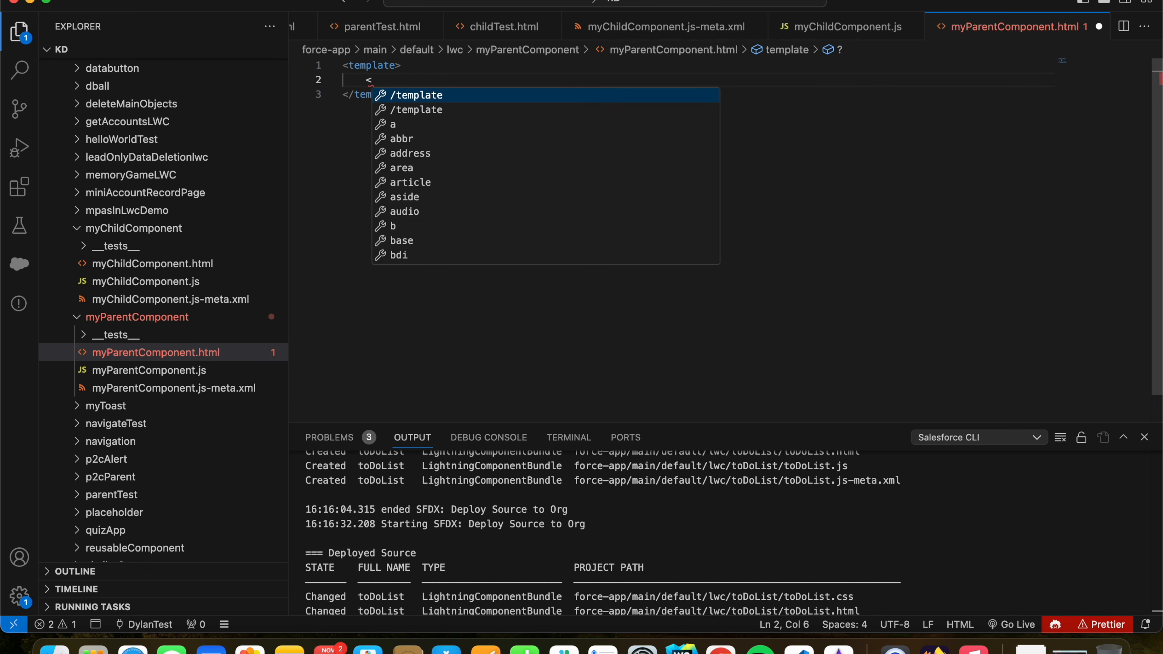
pyautogui.write('c-')
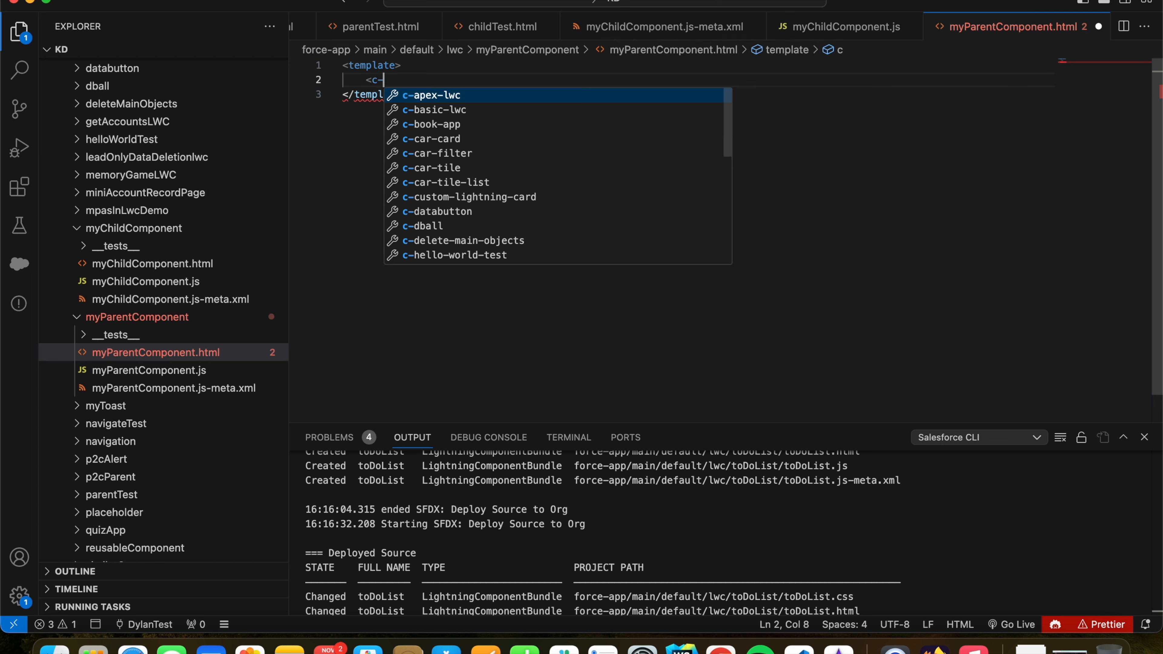
pyautogui.write('-')
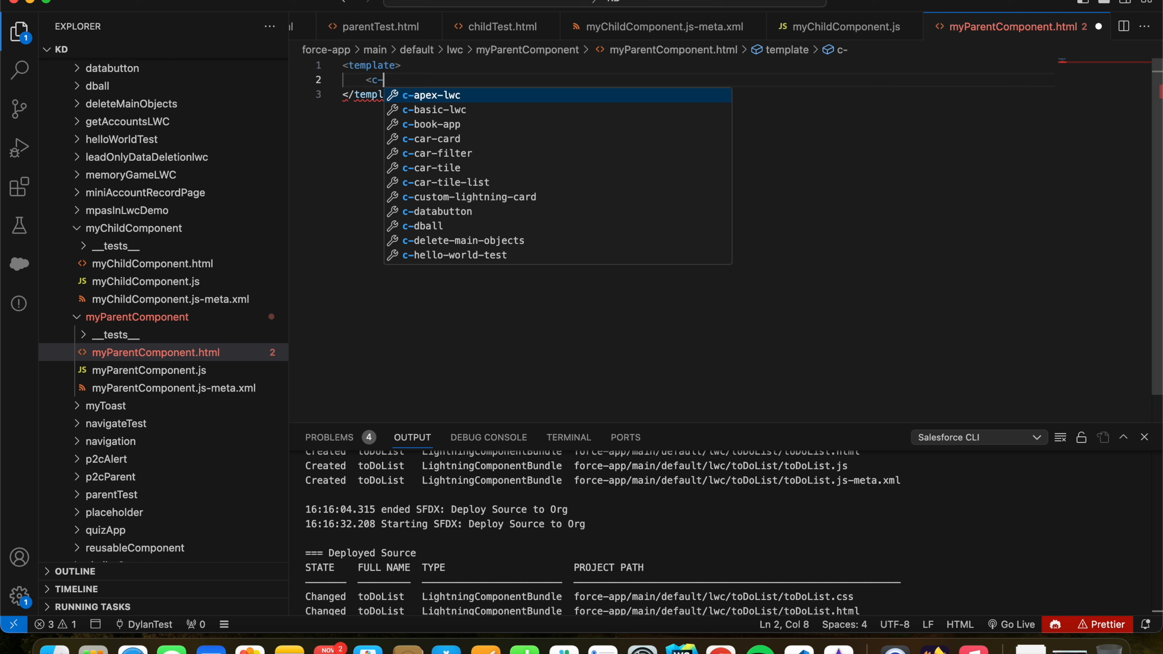
pyautogui.write('child')
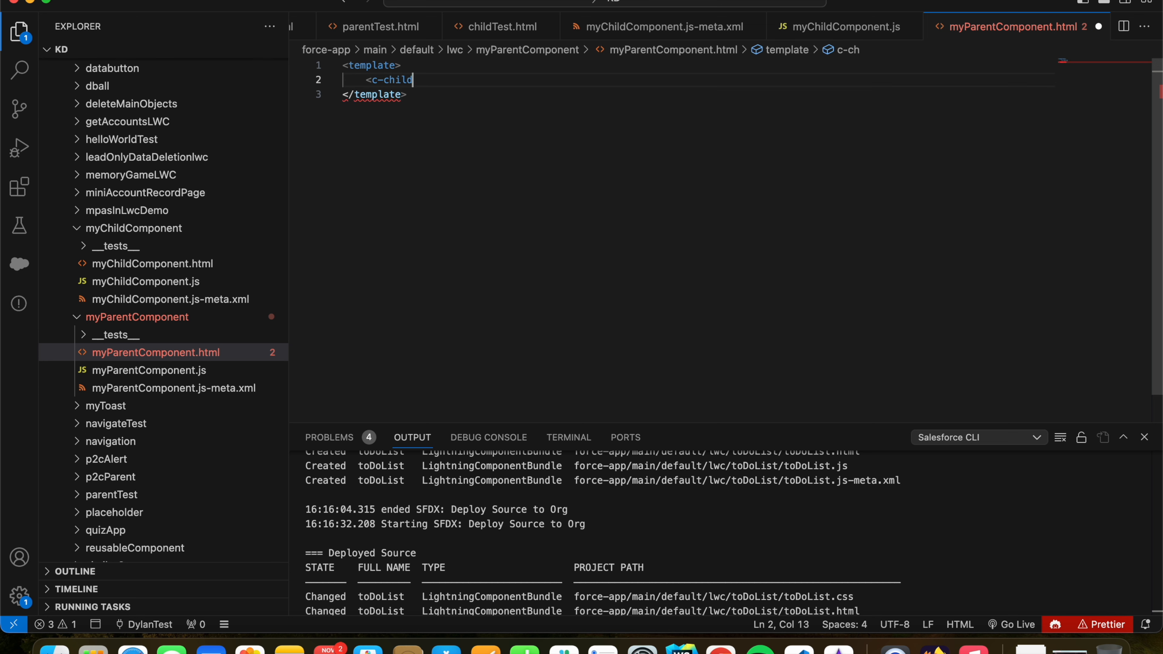
pyautogui.write('-')
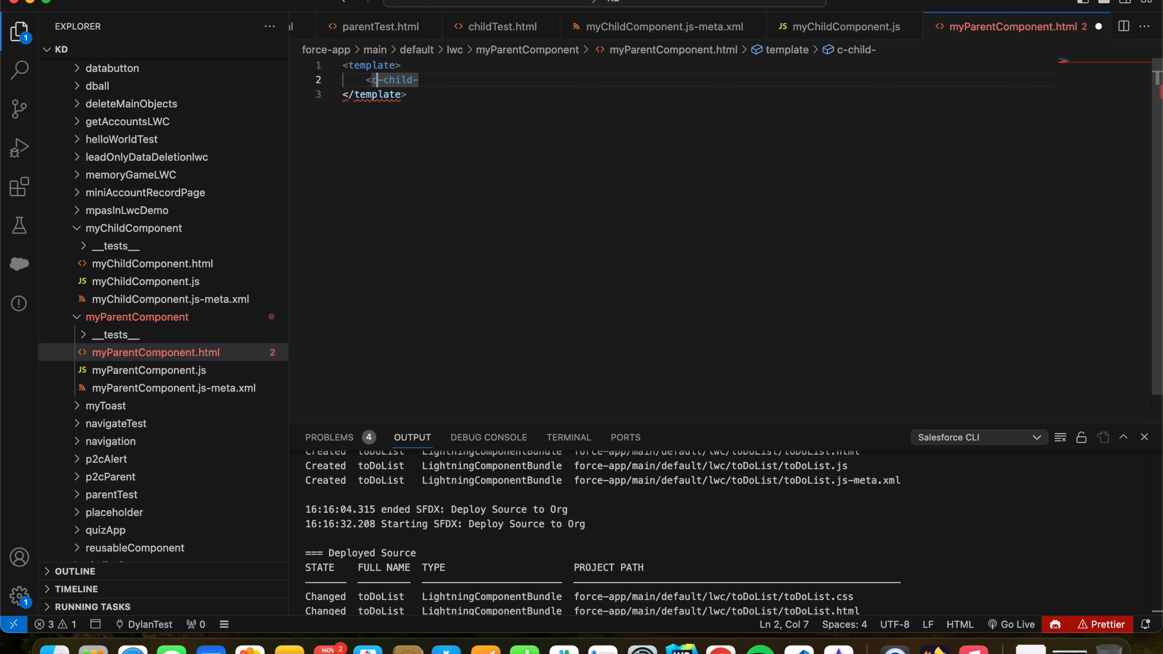
pyautogui.write('-my')
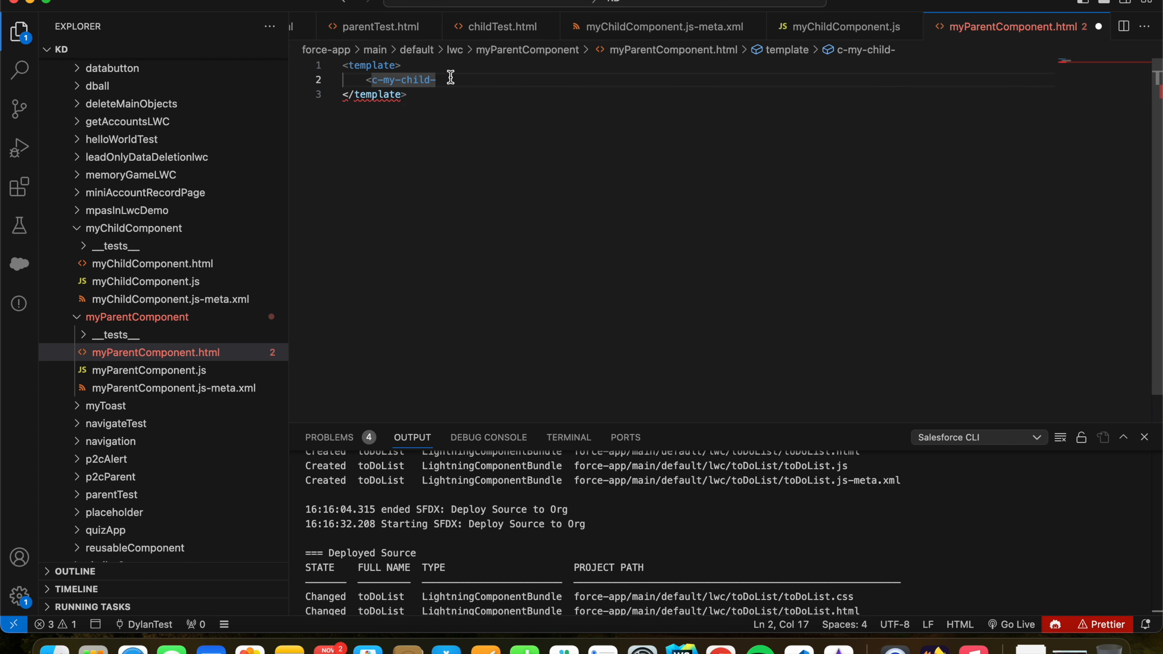
pyautogui.write('component')
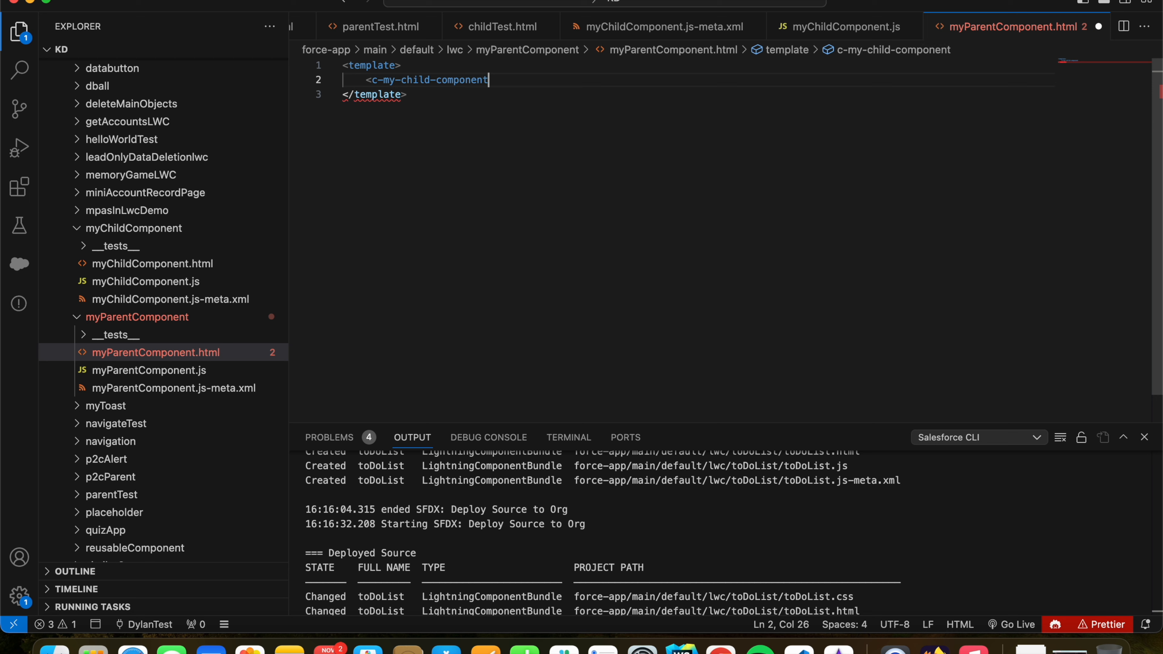
pyautogui.write('></c-my-child-component>')
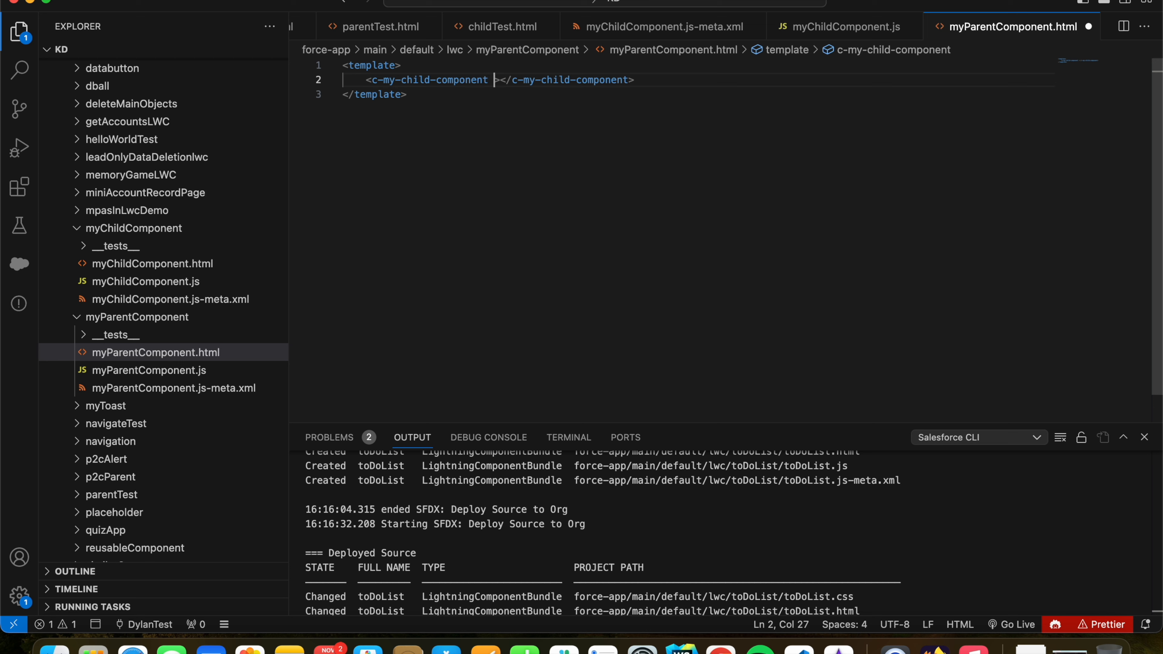
# Pass message="Hello From Parent Component" to the child tag and save.
pyautogui.write('mess')
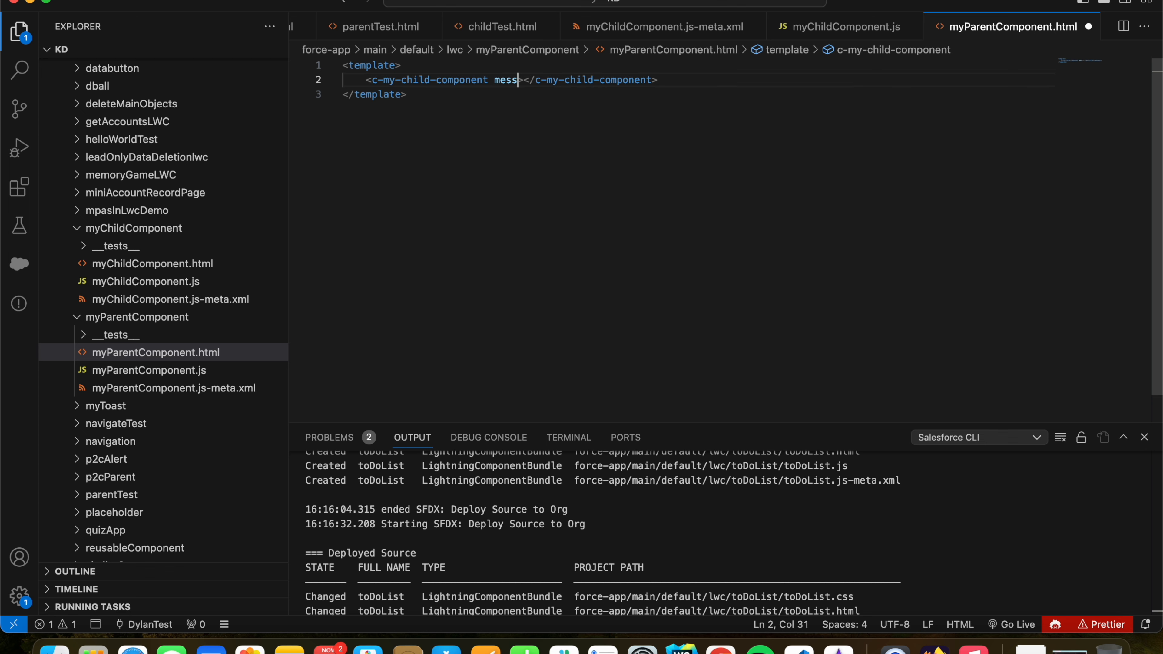
pyautogui.write('age="')
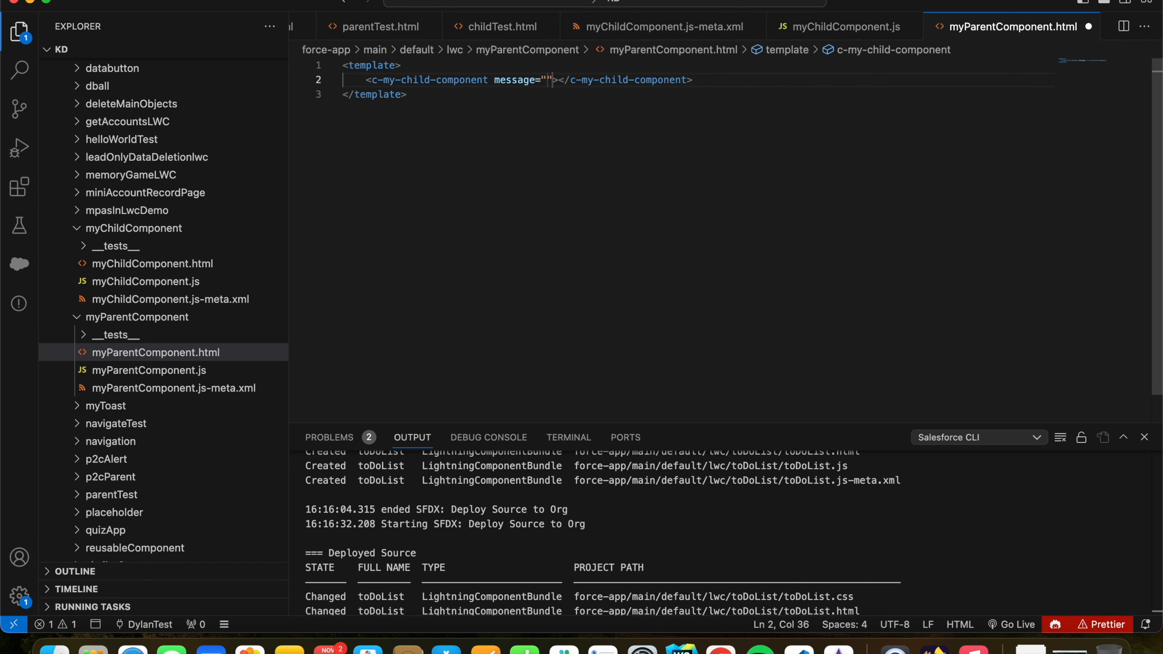
pyautogui.write('Hello From Parent Component')
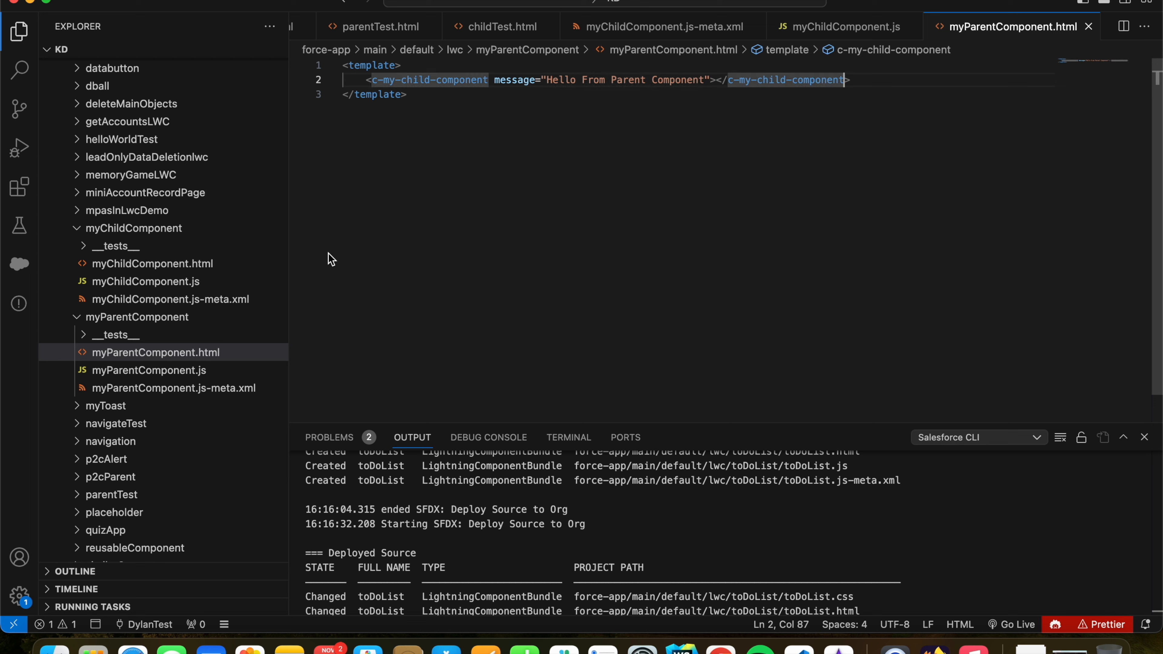
pyautogui.moveTo(174, 363)
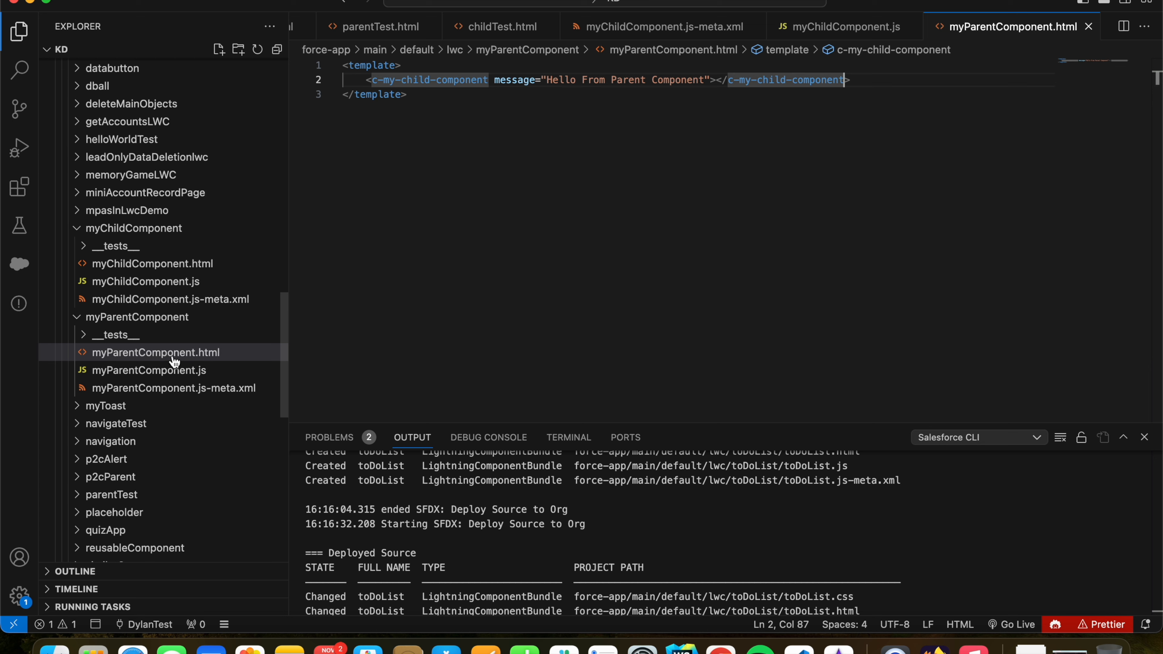
pyautogui.moveTo(156, 353)
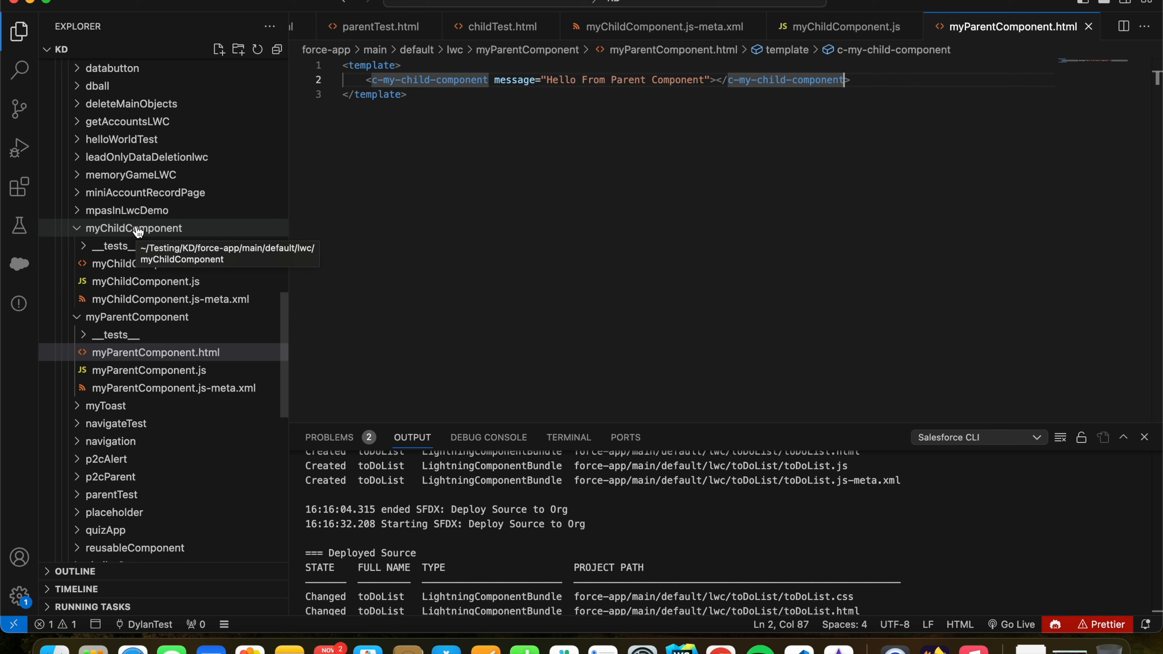
# Deploy myChildComponent and myParentComponent with SFDX: Deploy Source to Org.
pyautogui.rightClick(133, 227)
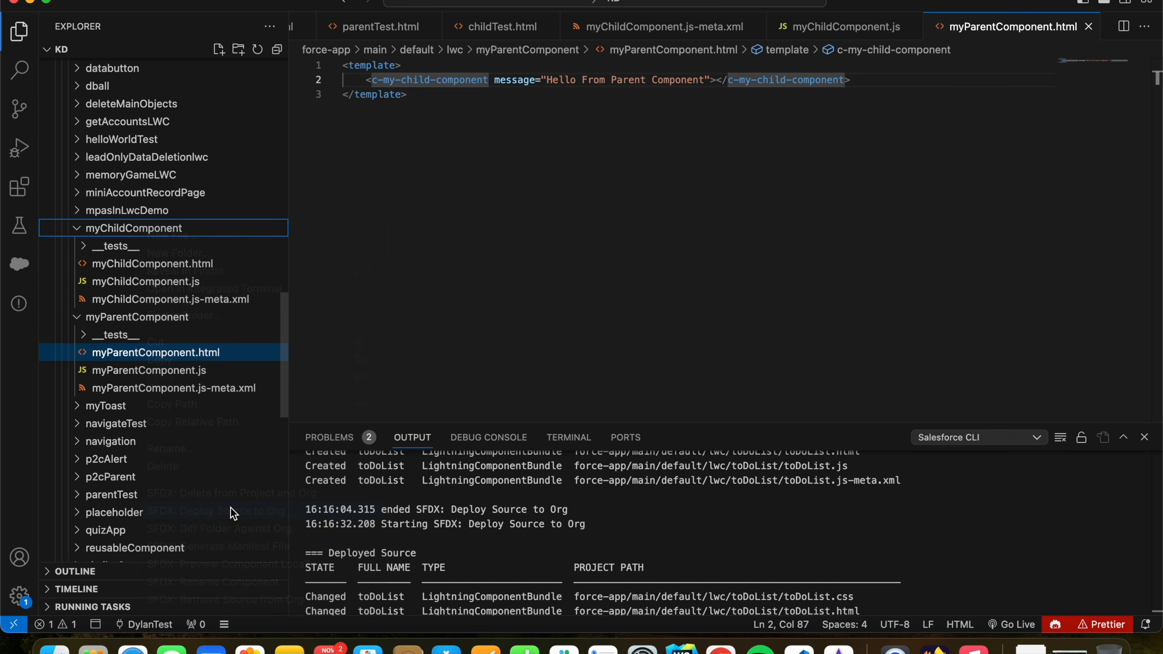
pyautogui.click(205, 511)
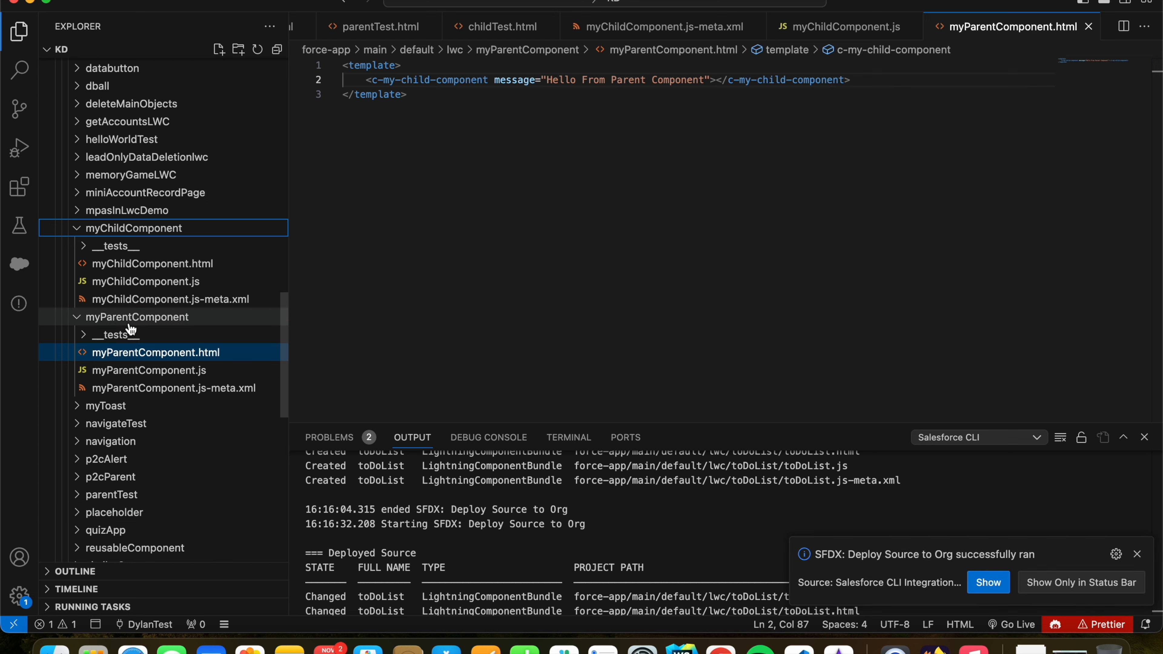
pyautogui.rightClick(137, 317)
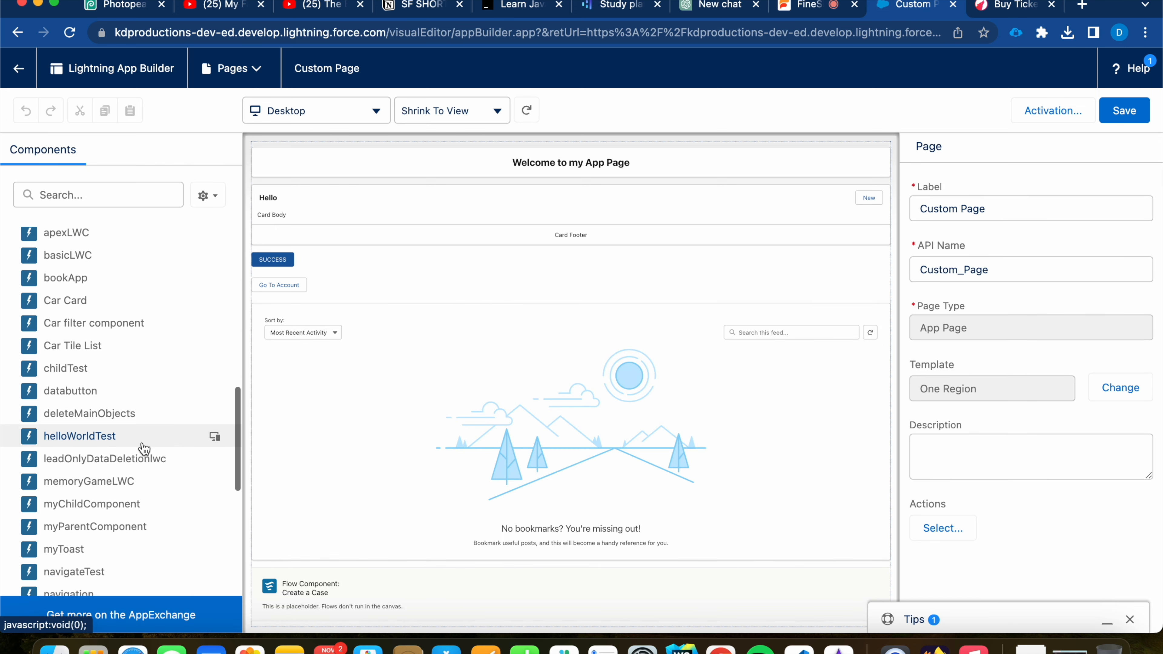
# Drag myParentComponent onto the Custom Page canvas and save the page.
pyautogui.scroll(-3)
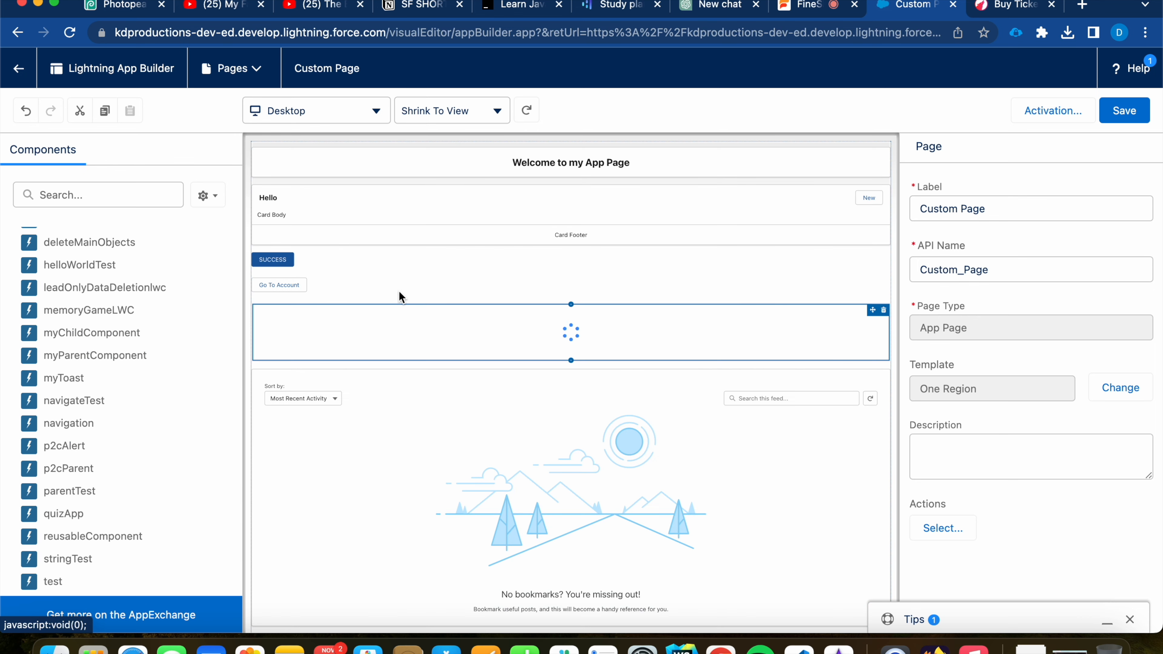
pyautogui.click(571, 333)
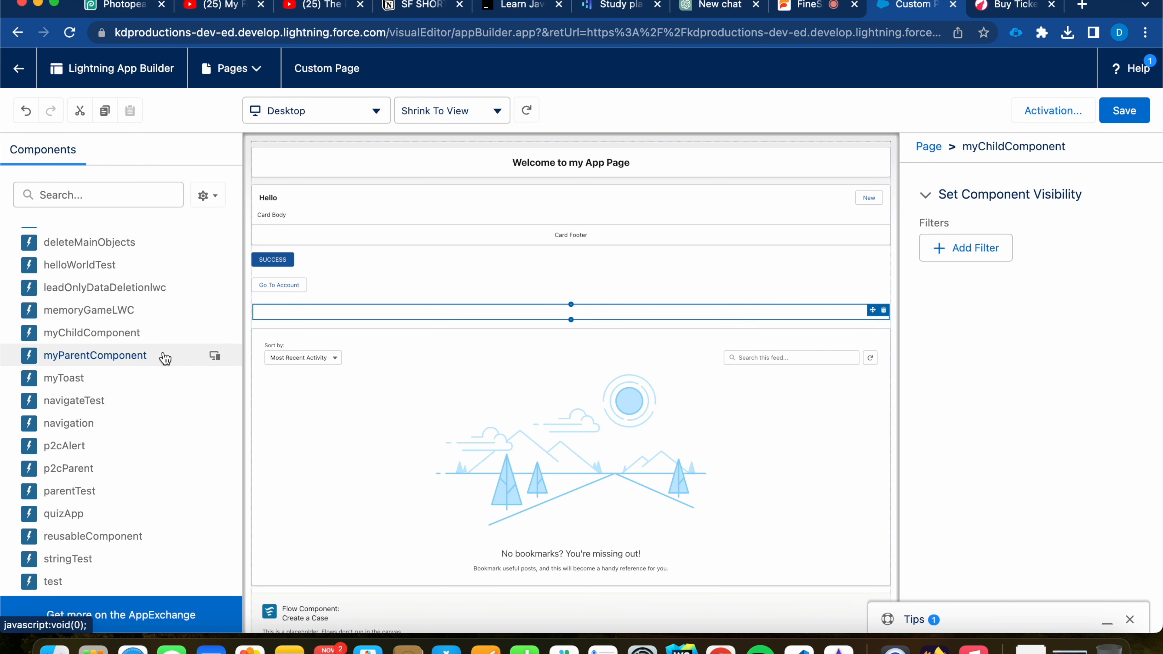
pyautogui.moveTo(95, 356); pyautogui.dragTo(437, 311)
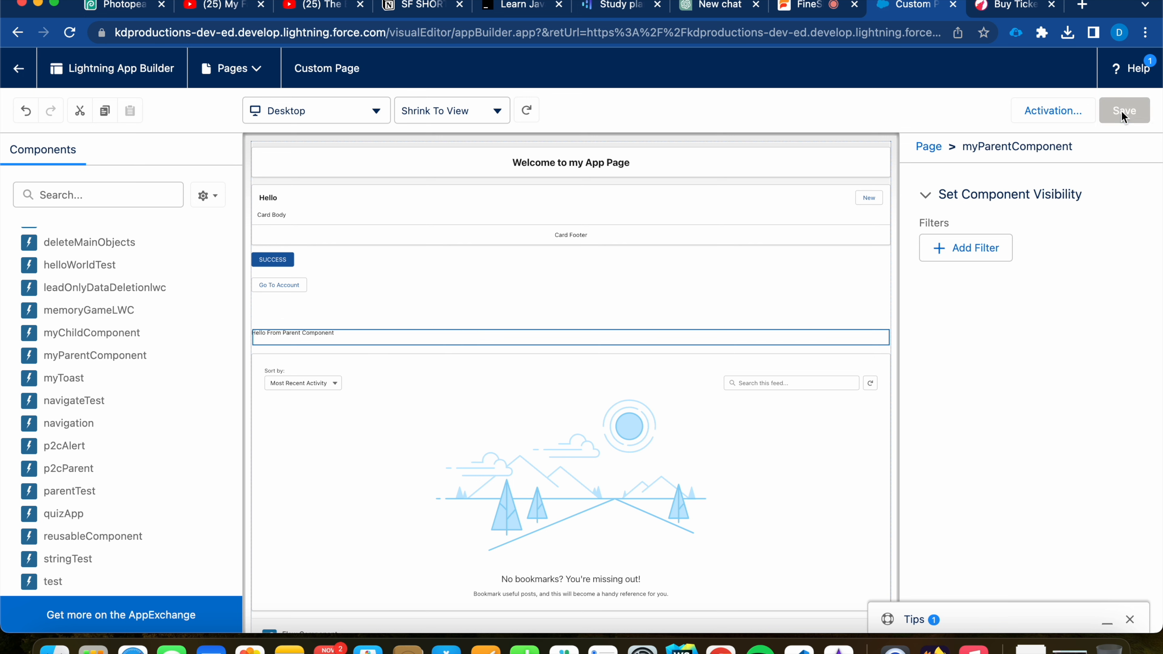
pyautogui.click(1123, 110)
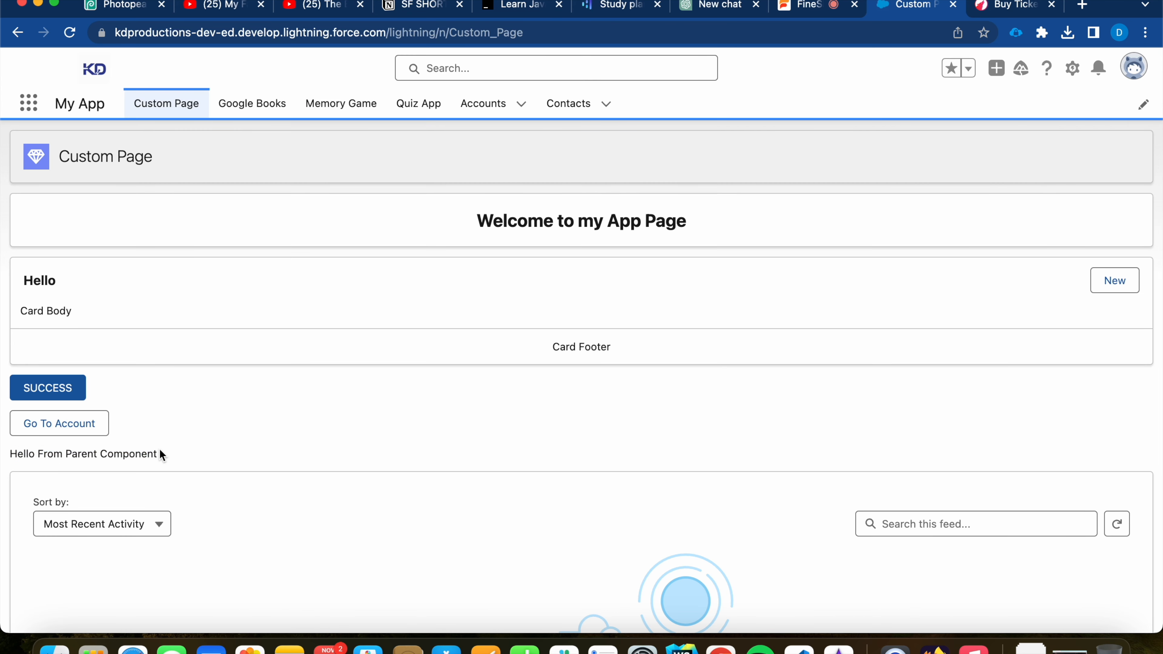
pyautogui.moveTo(248, 449)
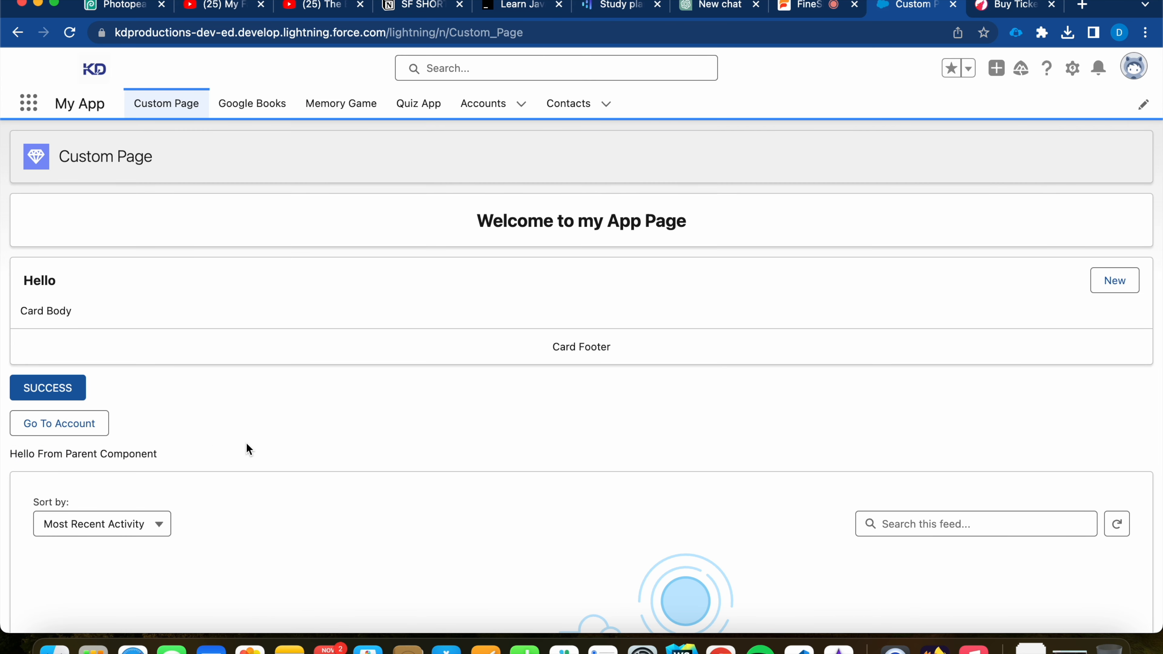